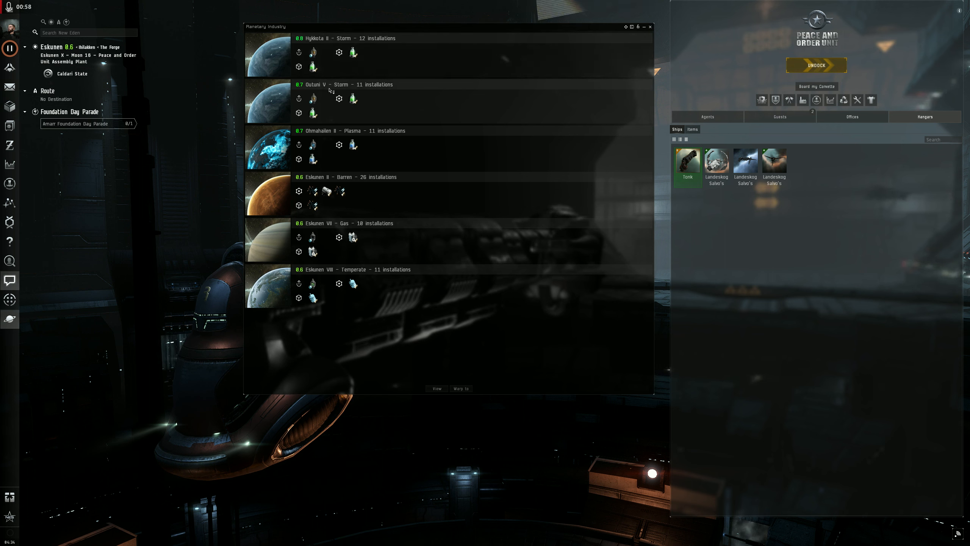
mouse_move(313, 67)
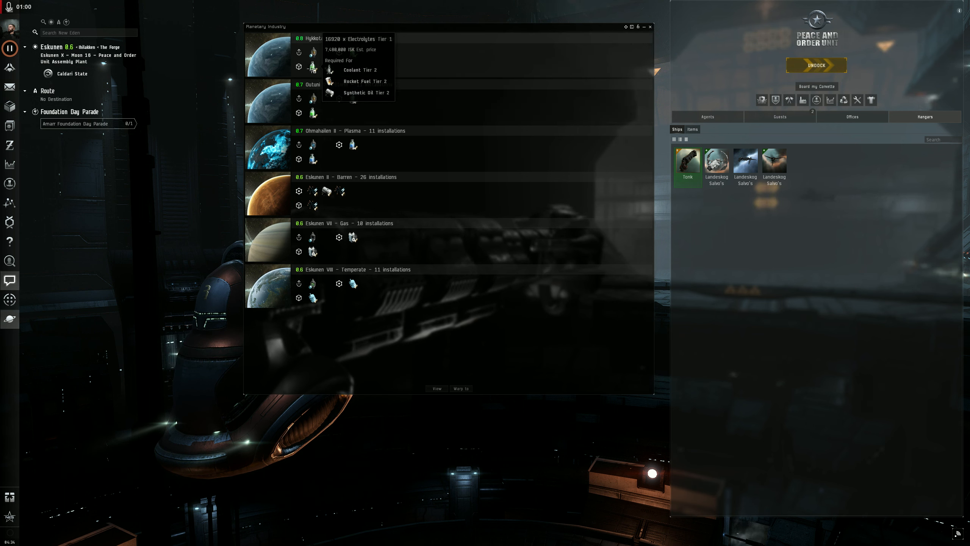
mouse_move(312, 112)
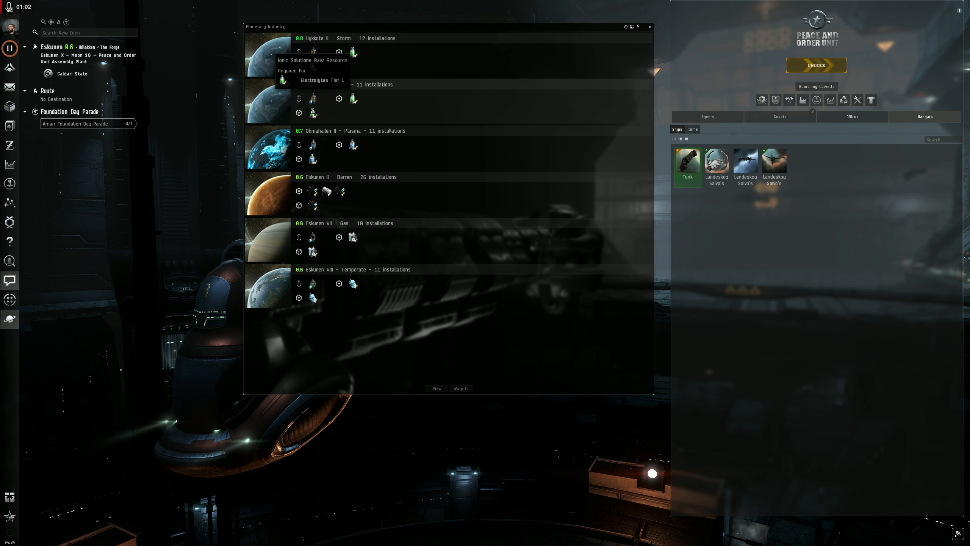
mouse_move(387, 100)
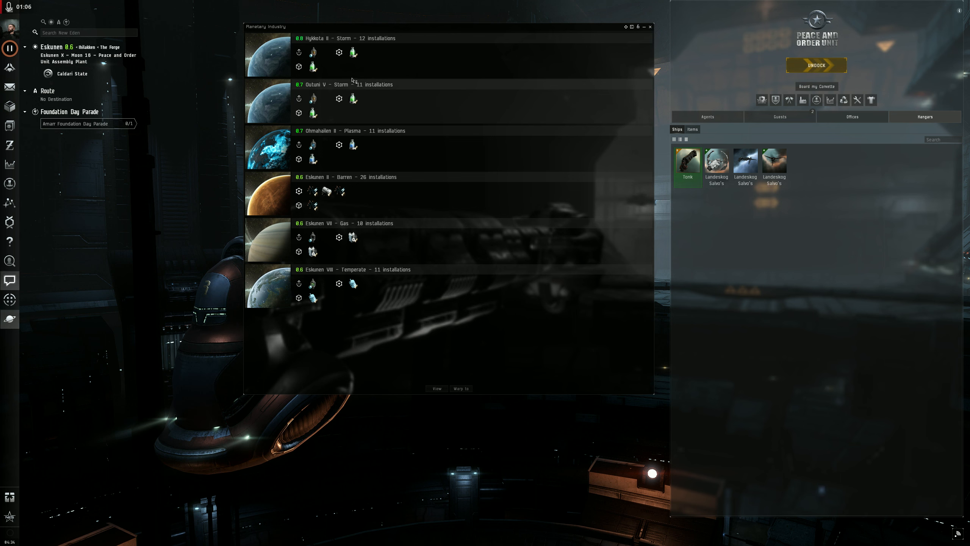
mouse_move(313, 160)
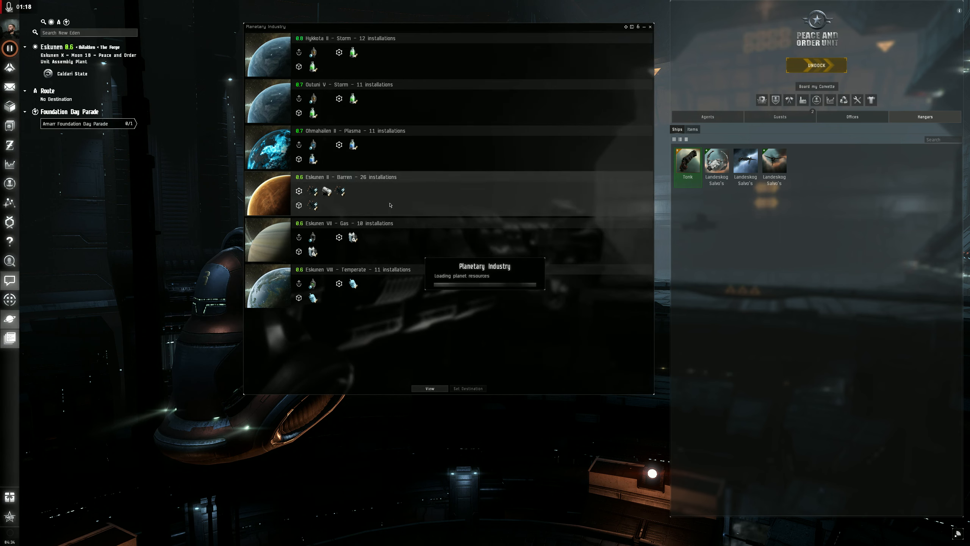
- Inspect the Synthetic Oil advanced factory, then the Storage Facility on Eskunen II
left_click(429, 389)
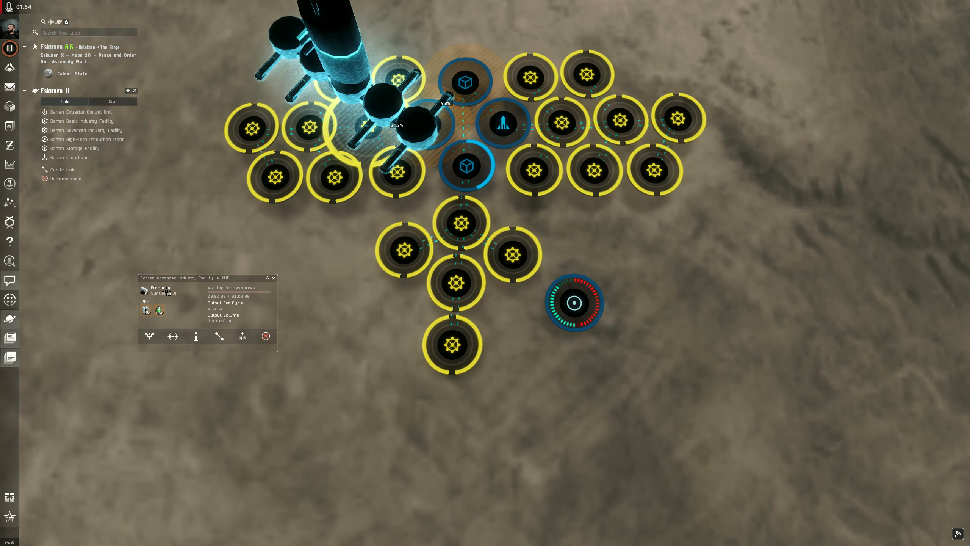
left_click(369, 126)
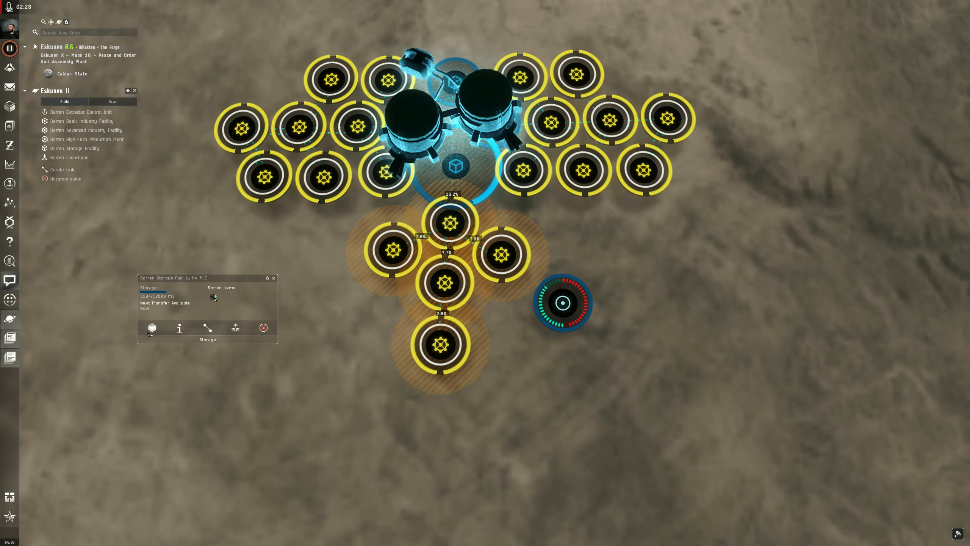
- Dismiss the storage details and inspect the advanced factory producing Ukomi Superconductors
left_click(152, 327)
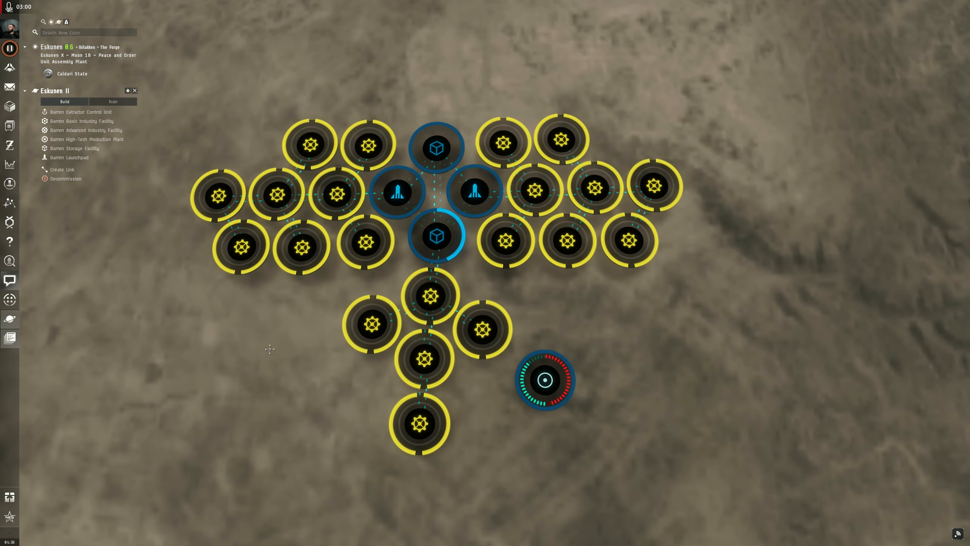
left_click(544, 381)
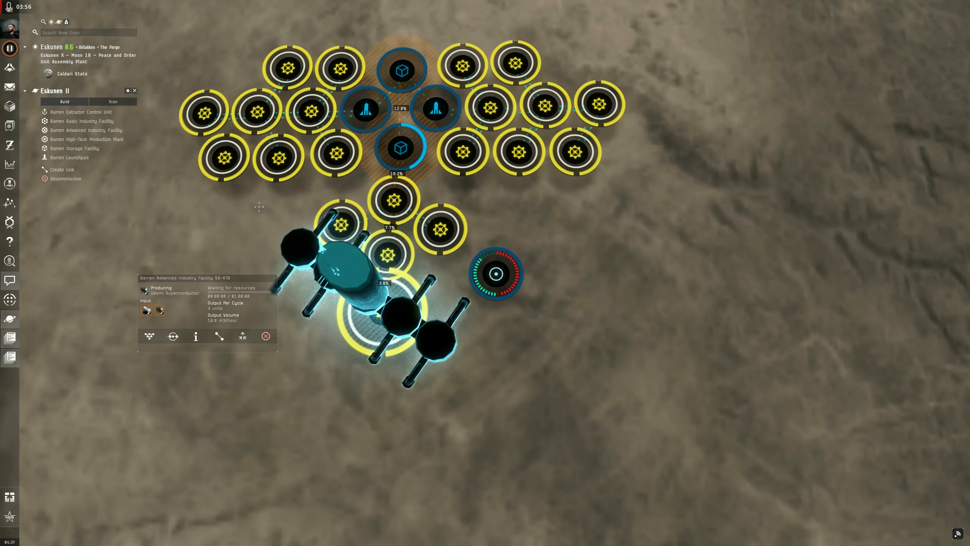
- Exit planet view, returning to the Planetary Industry list of six colonies
scroll("down", 3)
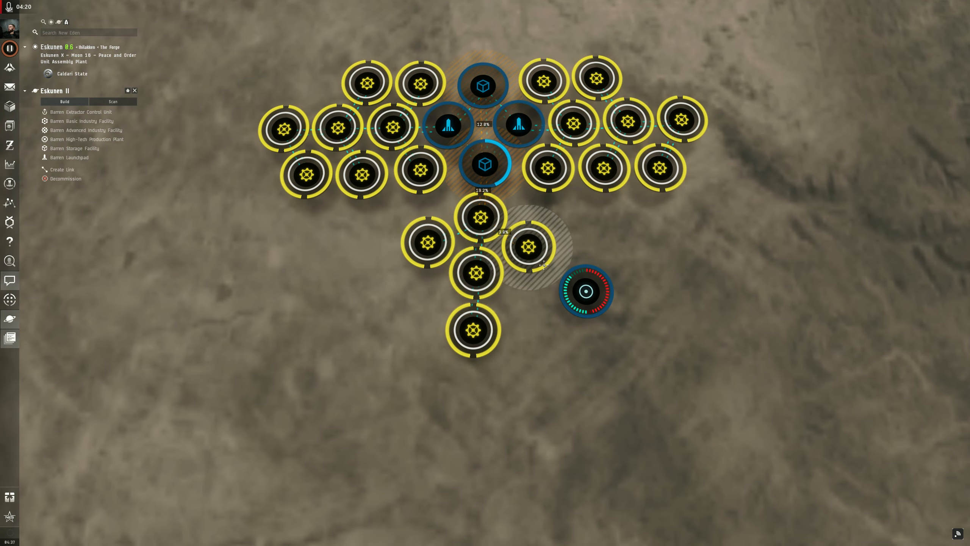
left_click(337, 127)
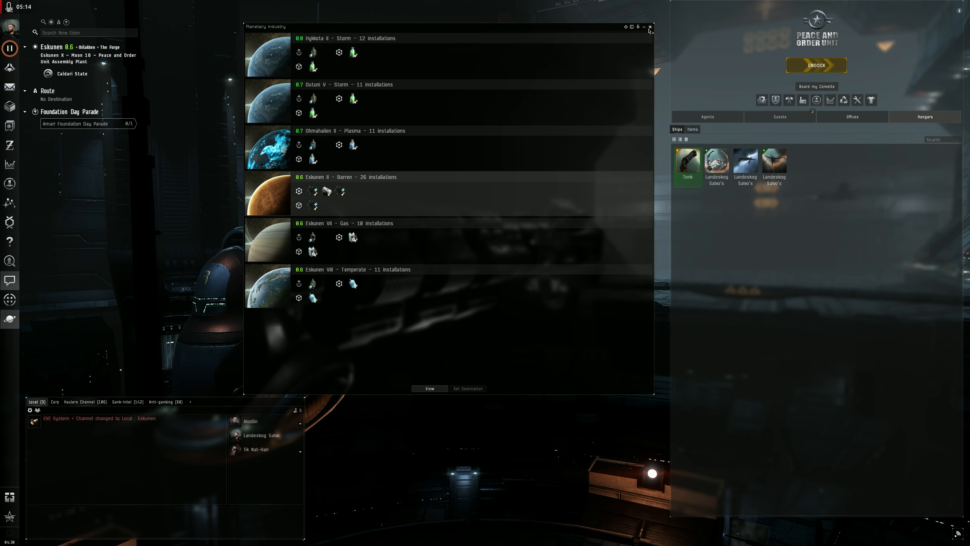
left_click(651, 26)
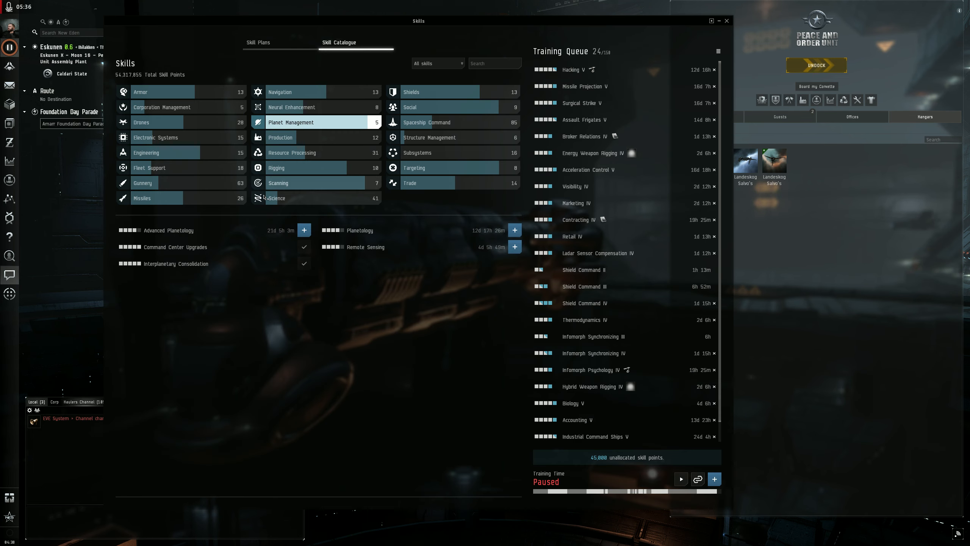
mouse_move(375, 313)
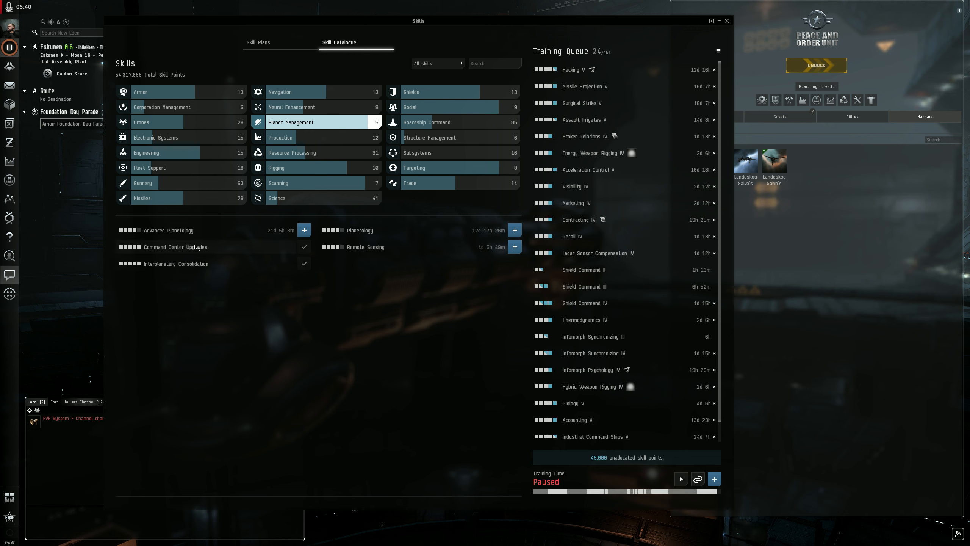
mouse_move(180, 264)
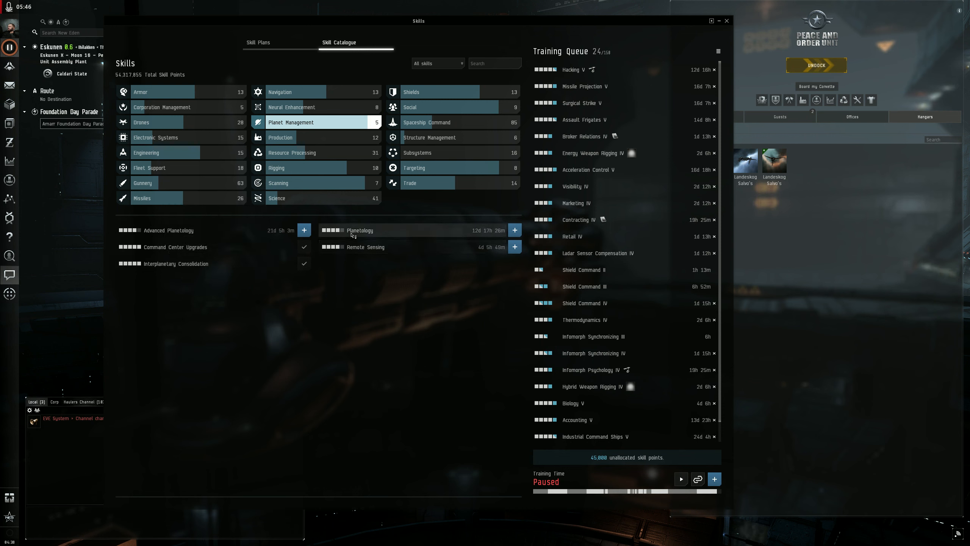
mouse_move(167, 231)
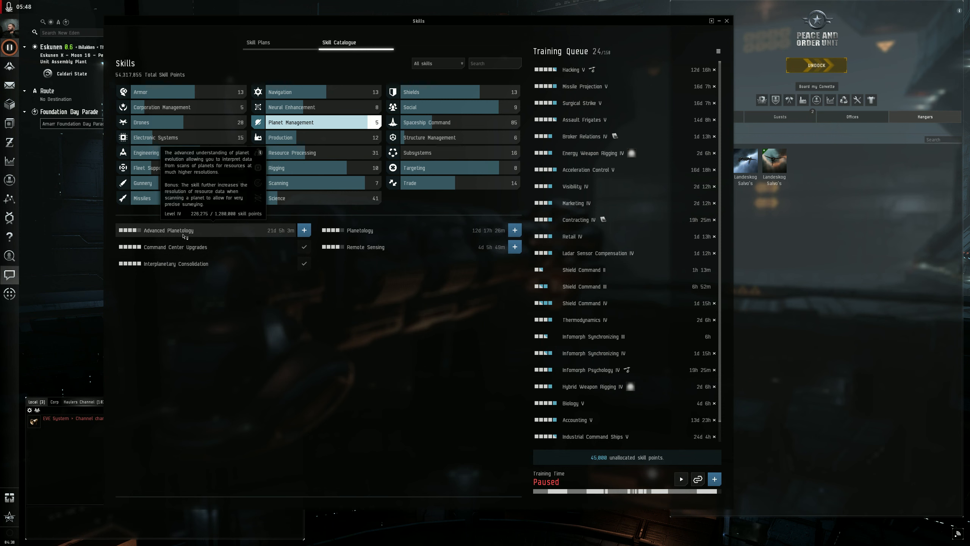
mouse_move(359, 230)
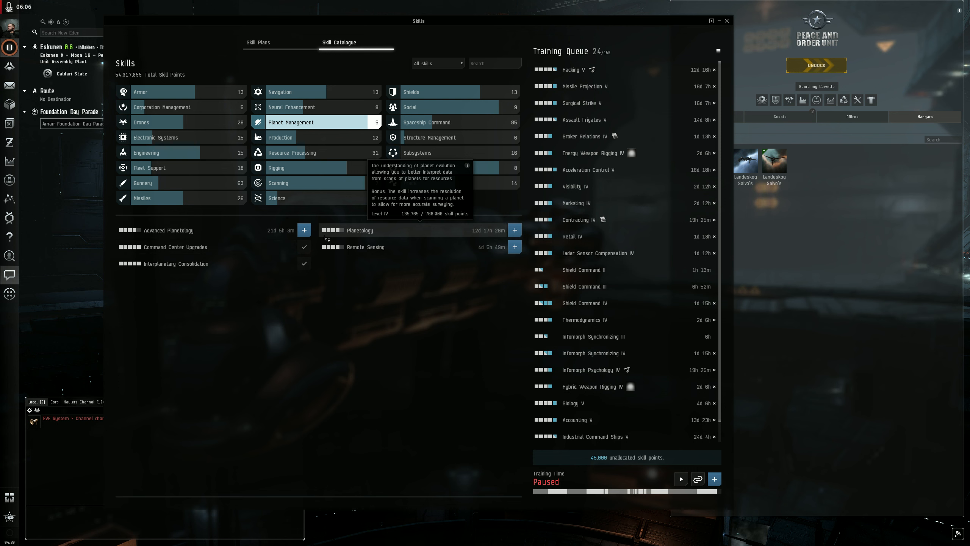
mouse_move(365, 247)
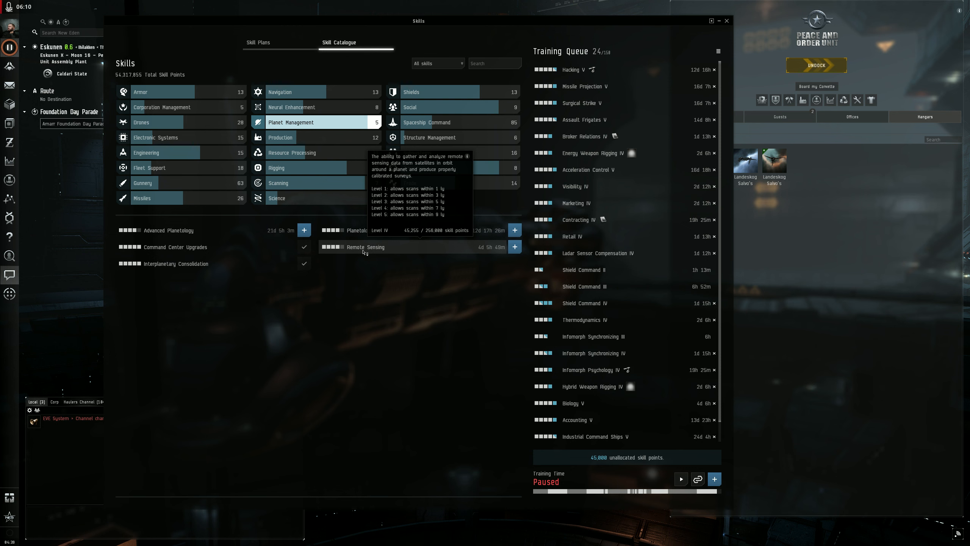
mouse_move(175, 247)
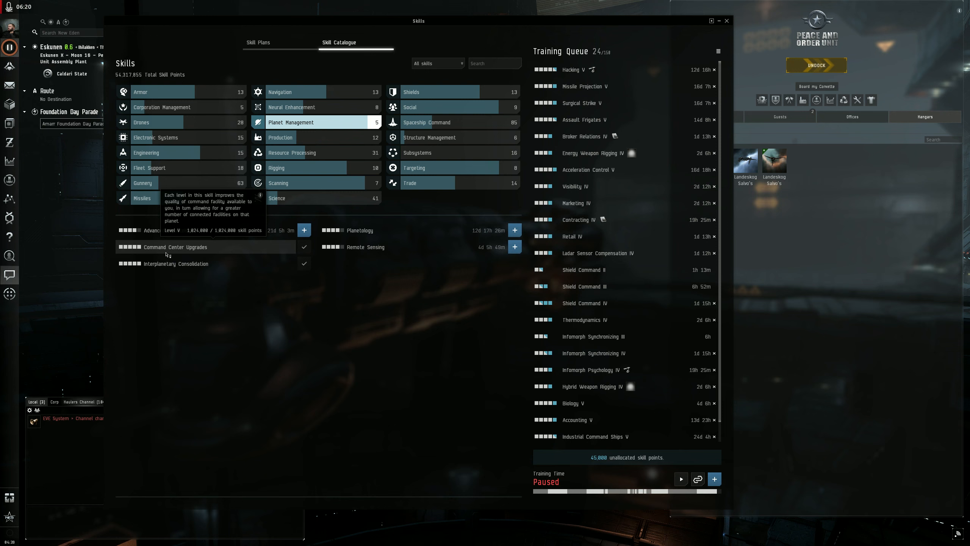
mouse_move(168, 252)
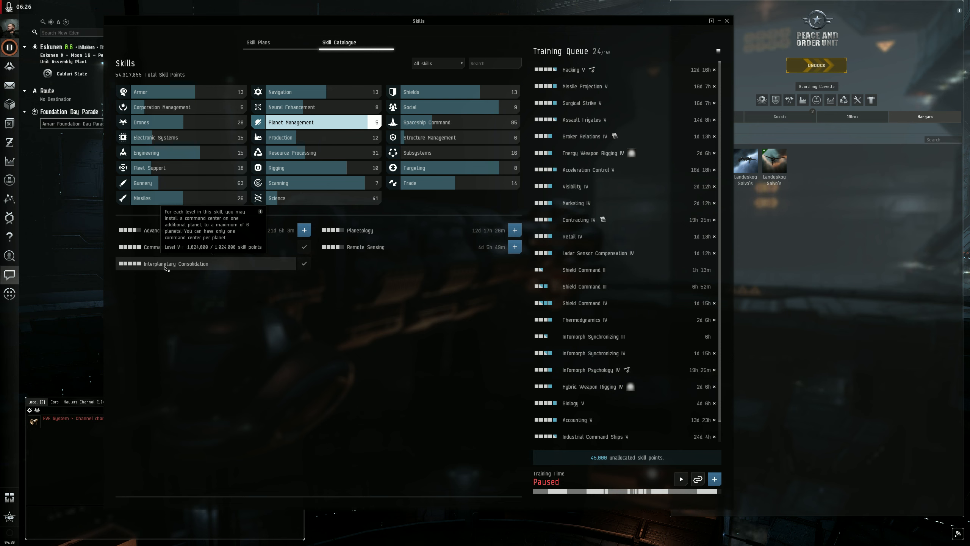
mouse_move(220, 262)
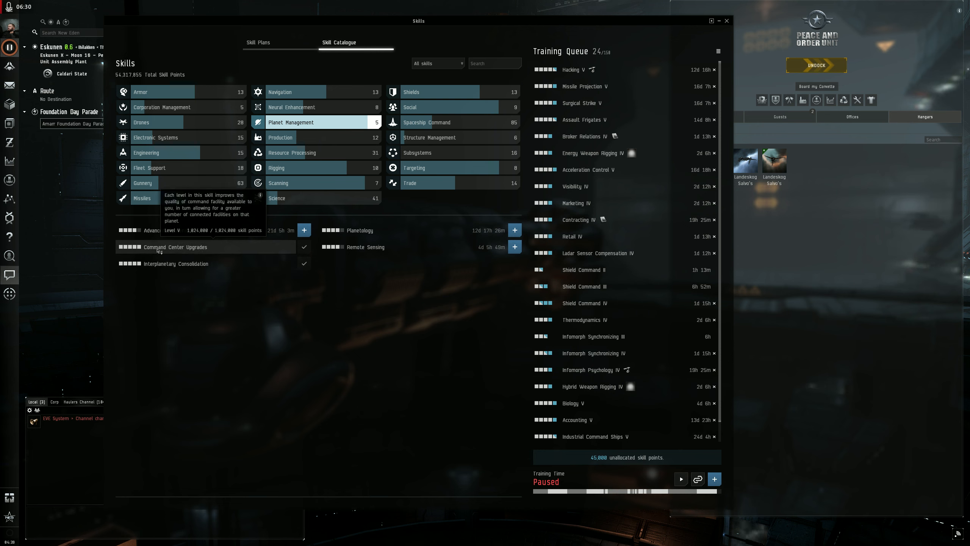
mouse_move(160, 255)
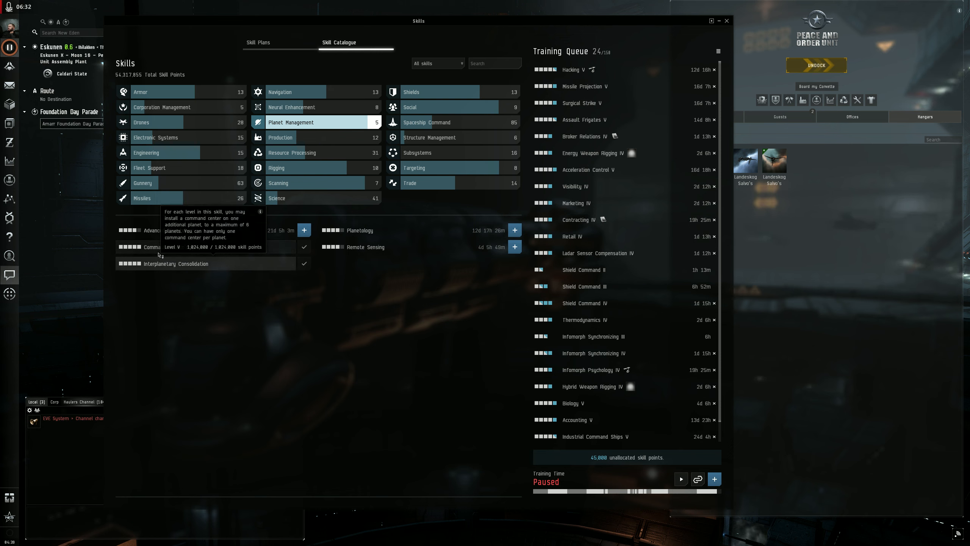
mouse_move(197, 304)
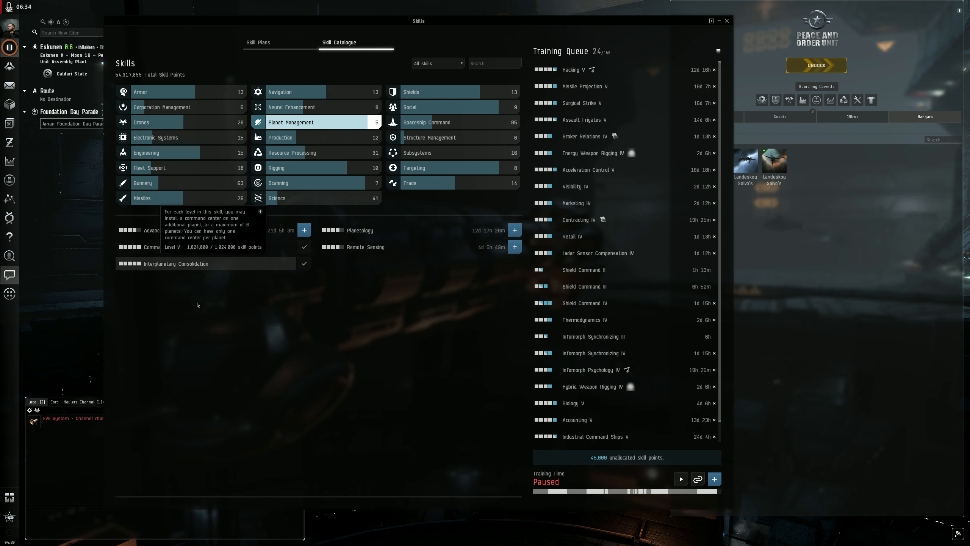
mouse_move(328, 324)
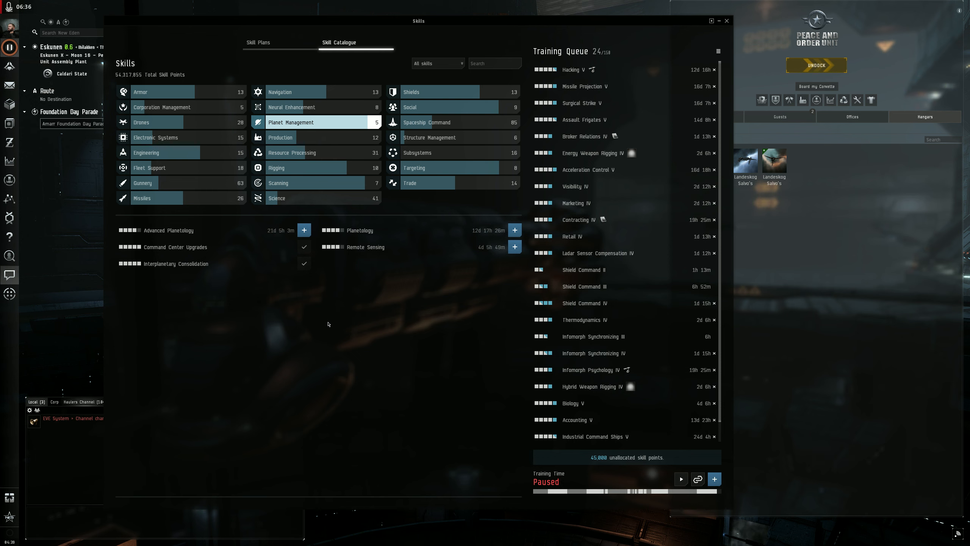
- Close the Skills window after reading the Planet Management skill tooltips
left_click(726, 21)
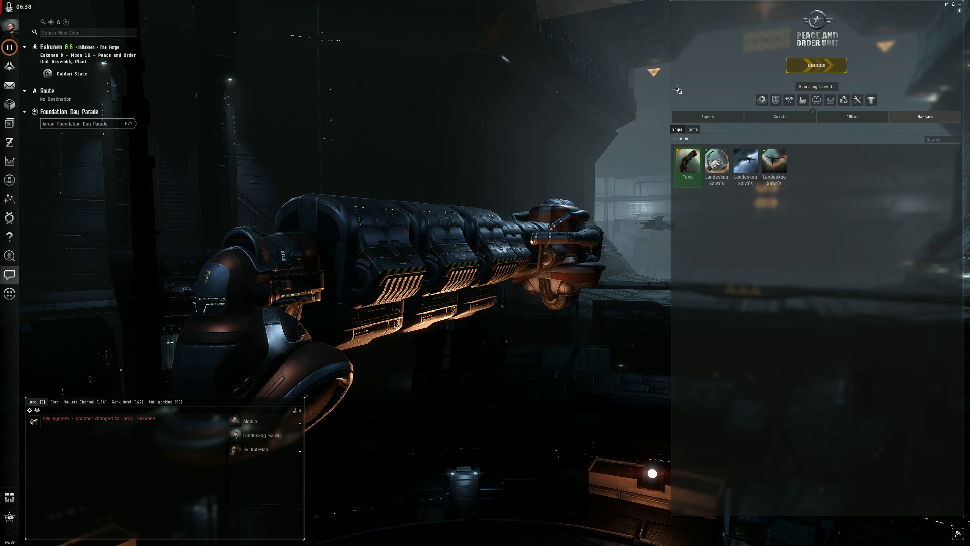